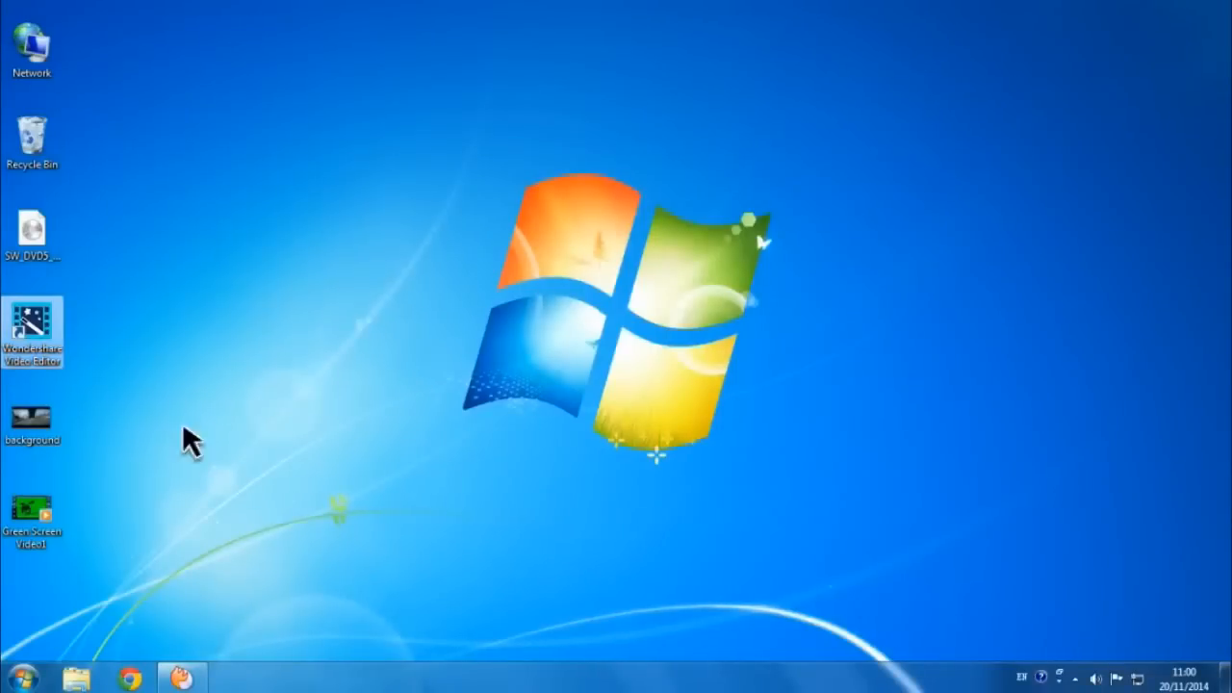
# Start a Full Feature Mode project, import background and Green Screen Video1, and place the background on the Video track
pyautogui.doubleClick(30, 327)
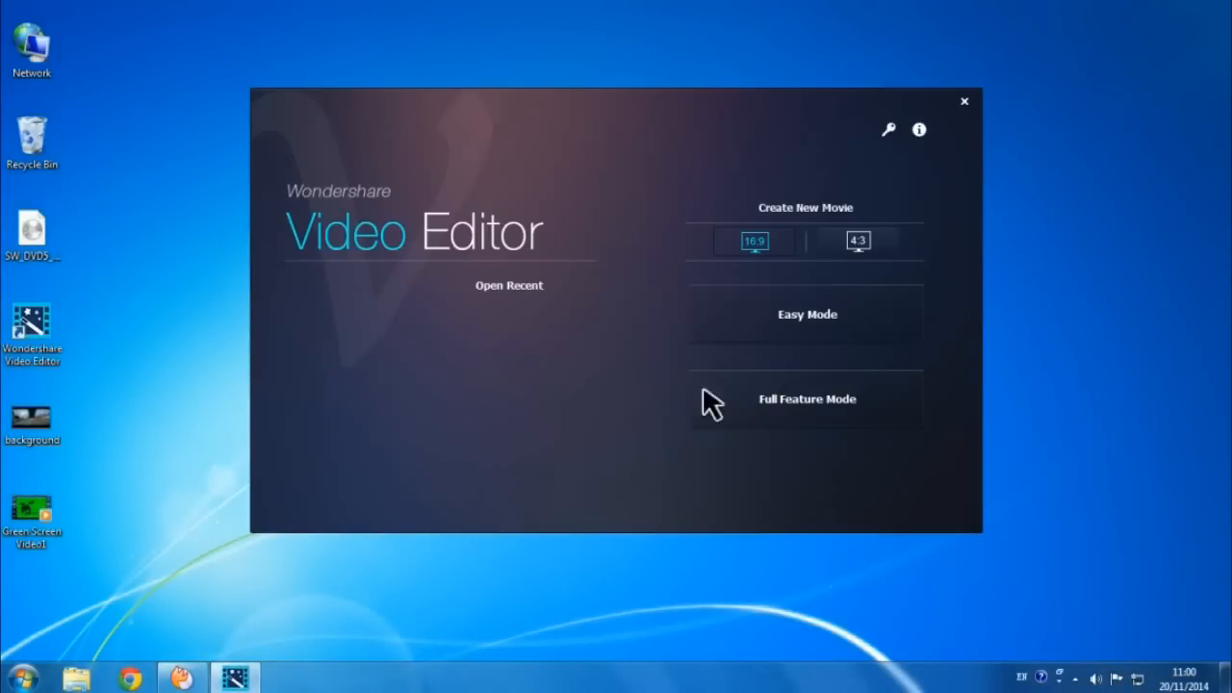
pyautogui.click(807, 399)
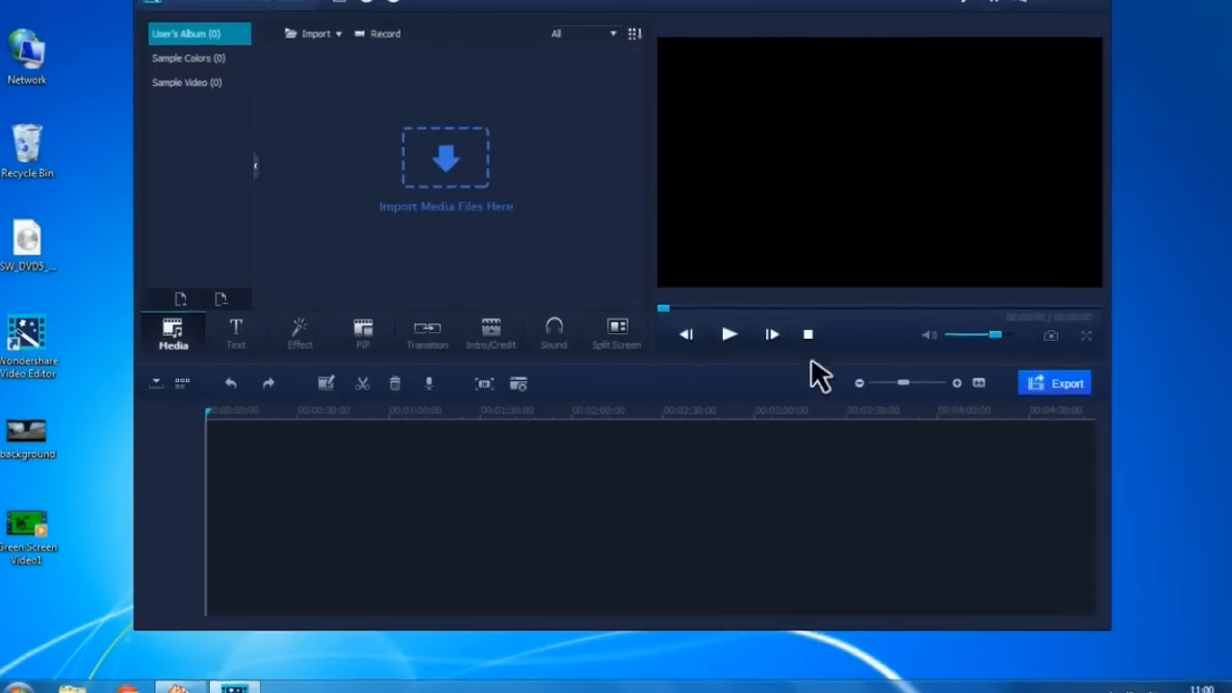
pyautogui.click(446, 156)
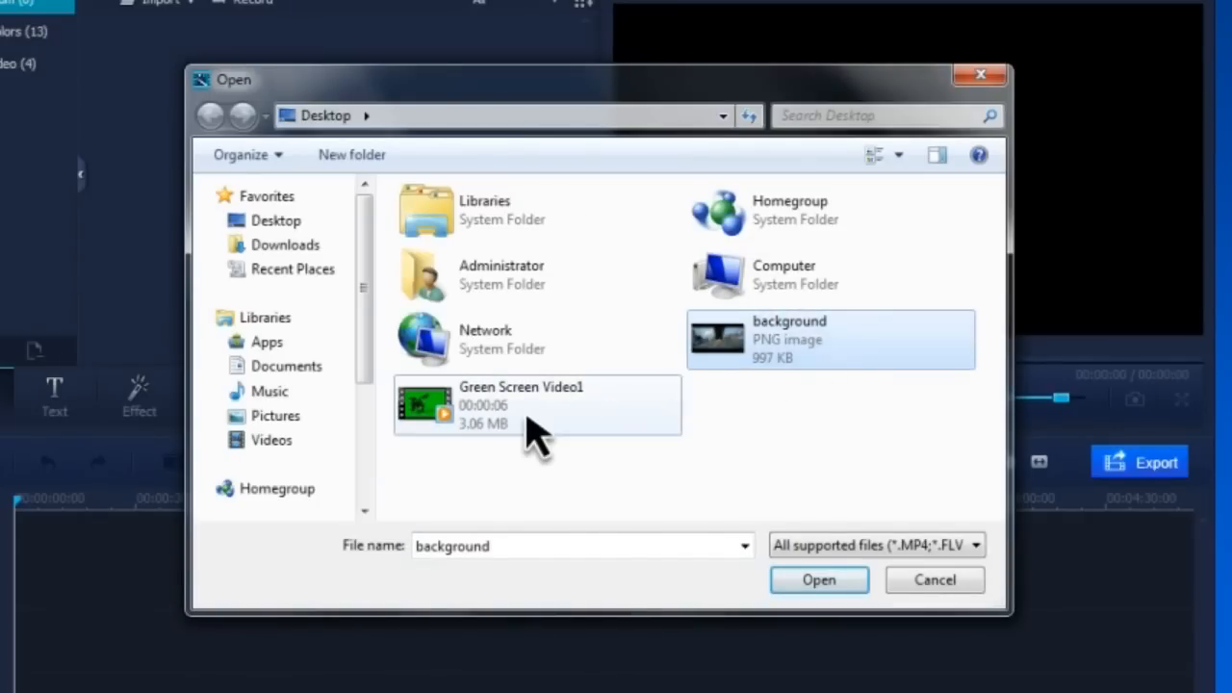
pyautogui.click(818, 579)
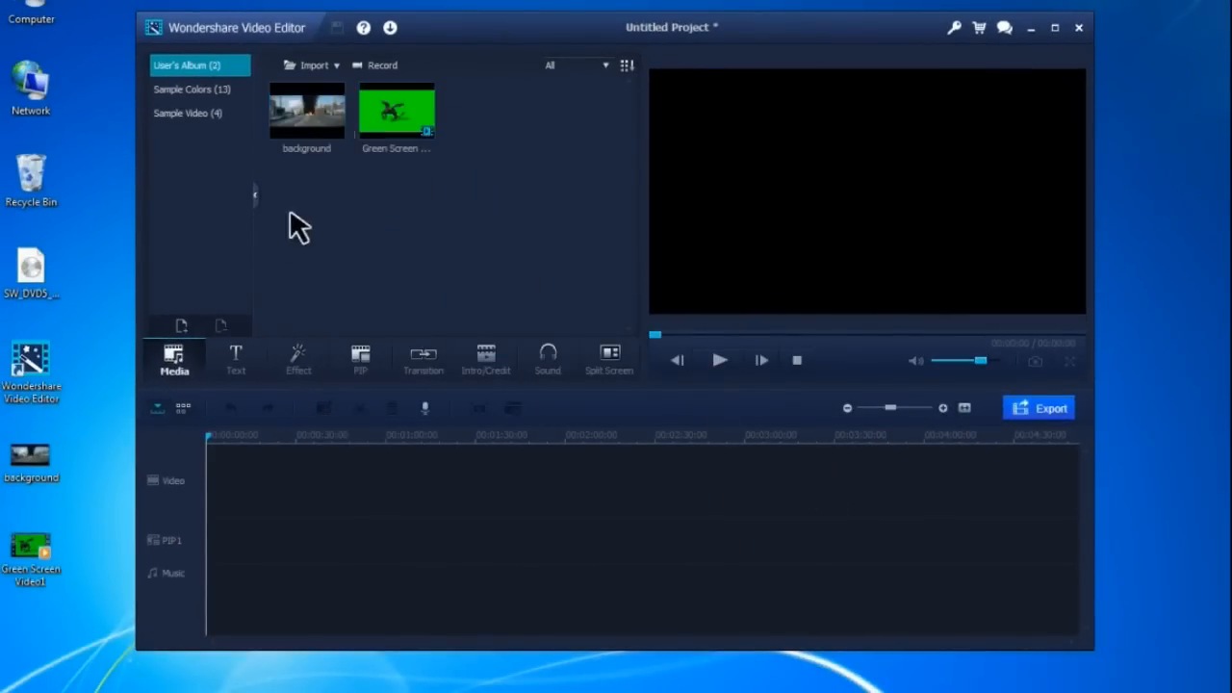
pyautogui.moveTo(306, 108); pyautogui.dragTo(212, 479)
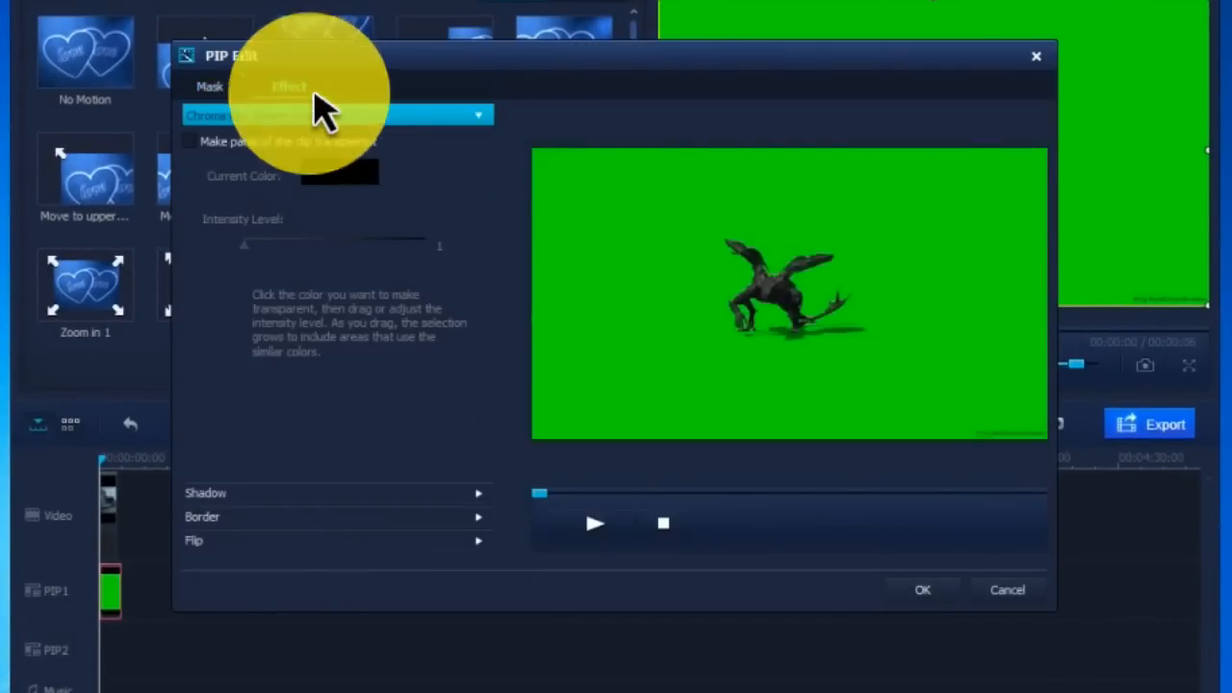
pyautogui.moveTo(208, 158)
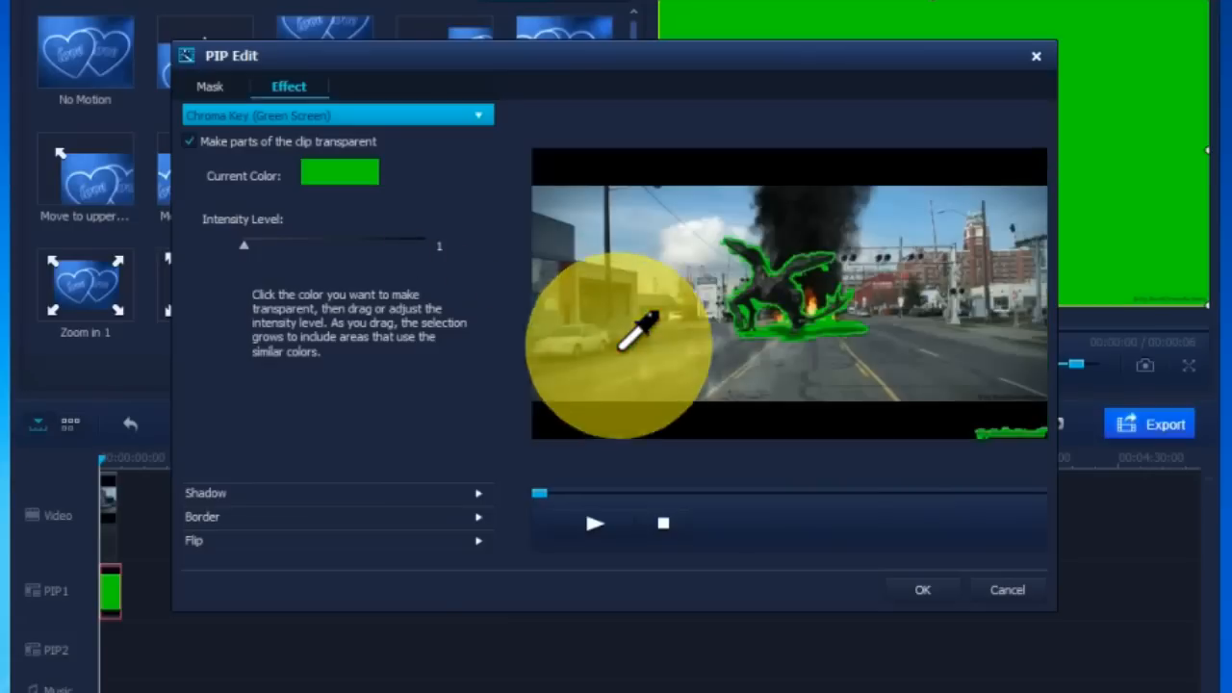
# Apply Chroma Key on the green with Intensity Level 82, preview the composite and confirm
pyautogui.moveTo(245, 246); pyautogui.dragTo(289, 246)
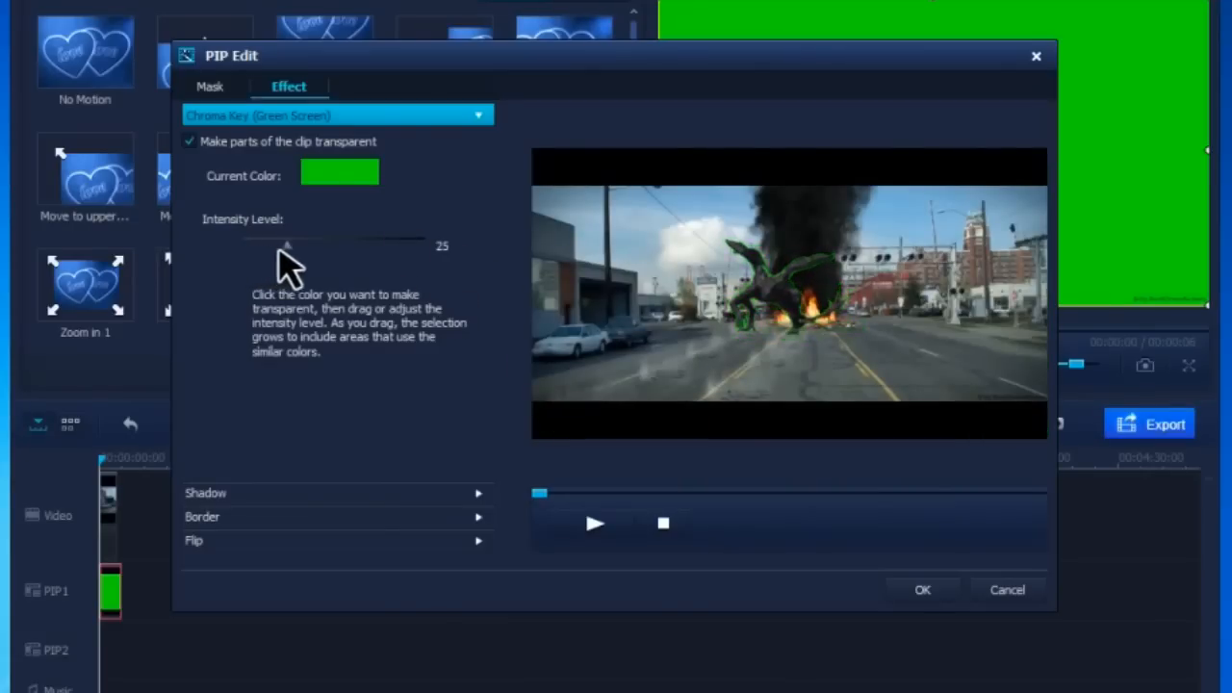
pyautogui.moveTo(287, 247); pyautogui.dragTo(350, 247)
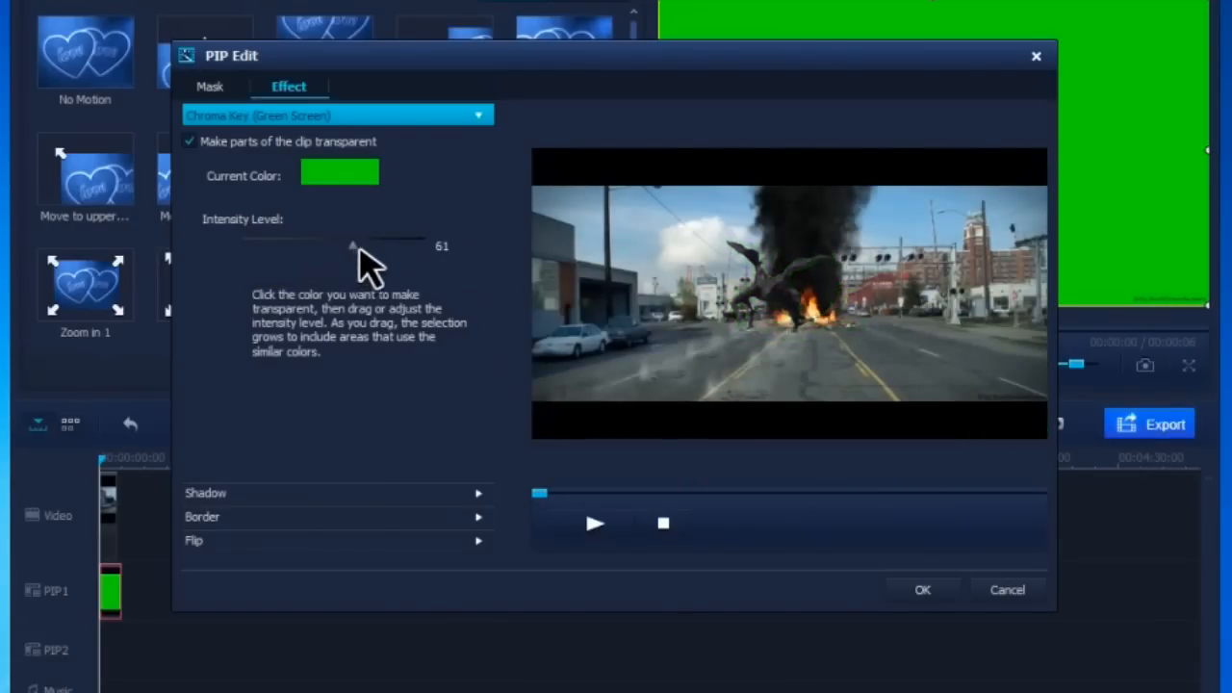
pyautogui.moveTo(355, 246); pyautogui.dragTo(393, 246)
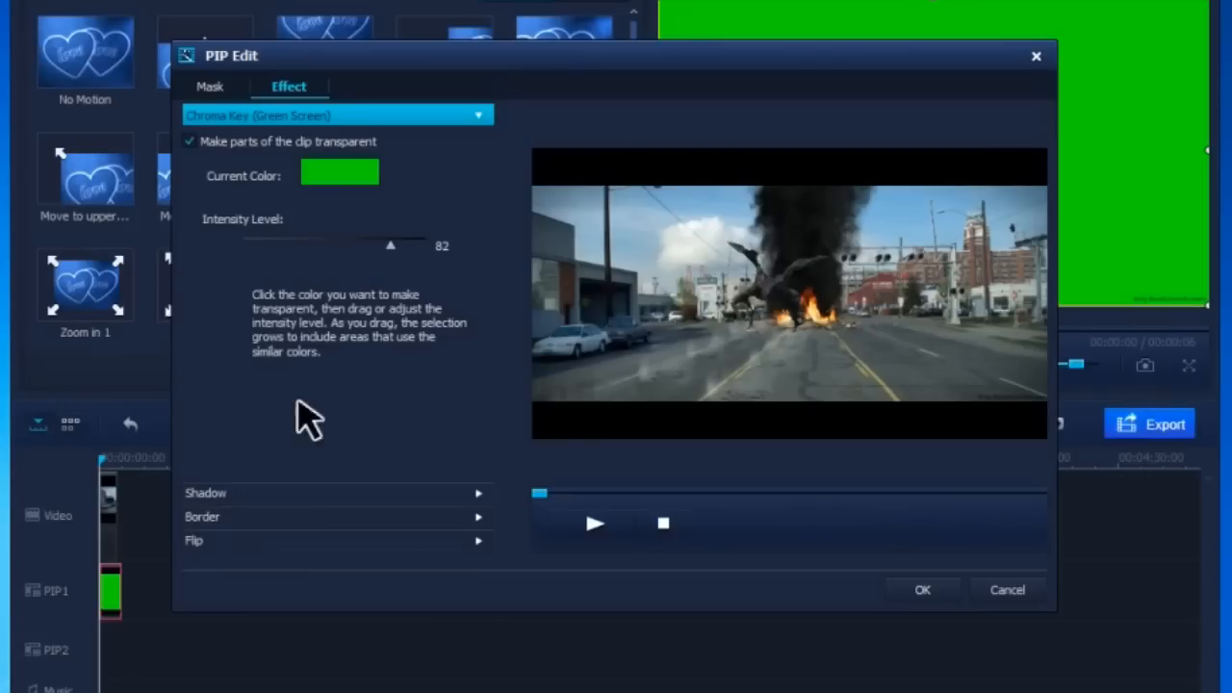
pyautogui.click(337, 539)
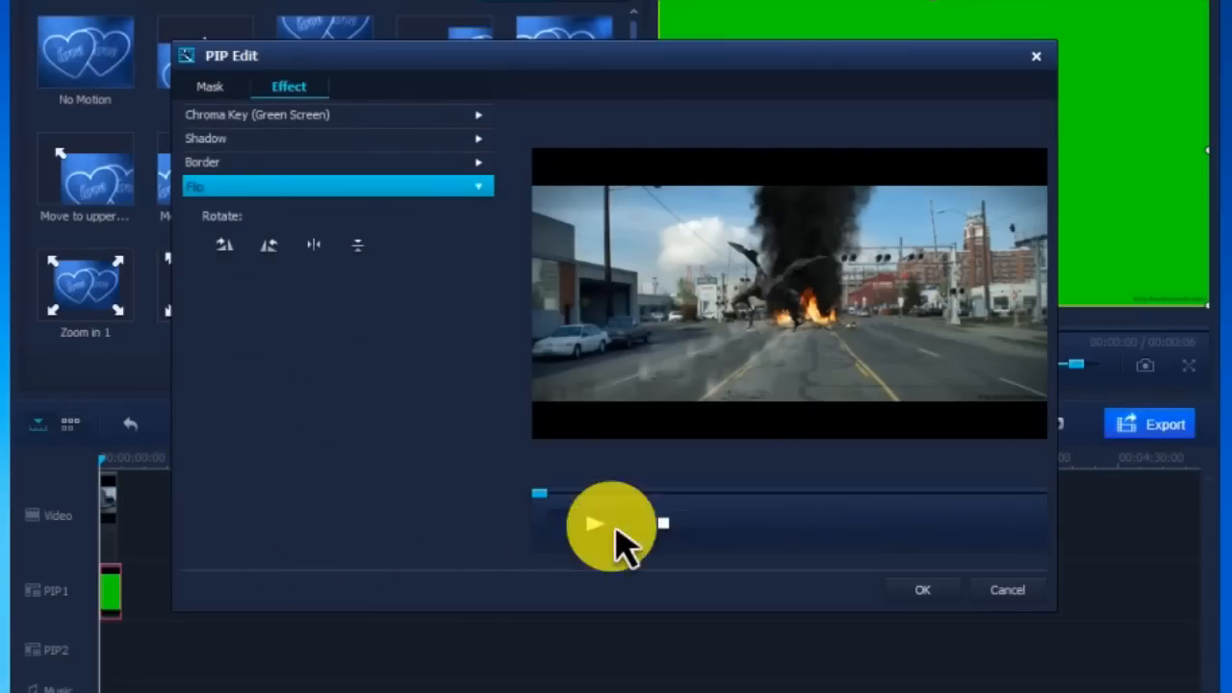
pyautogui.click(593, 523)
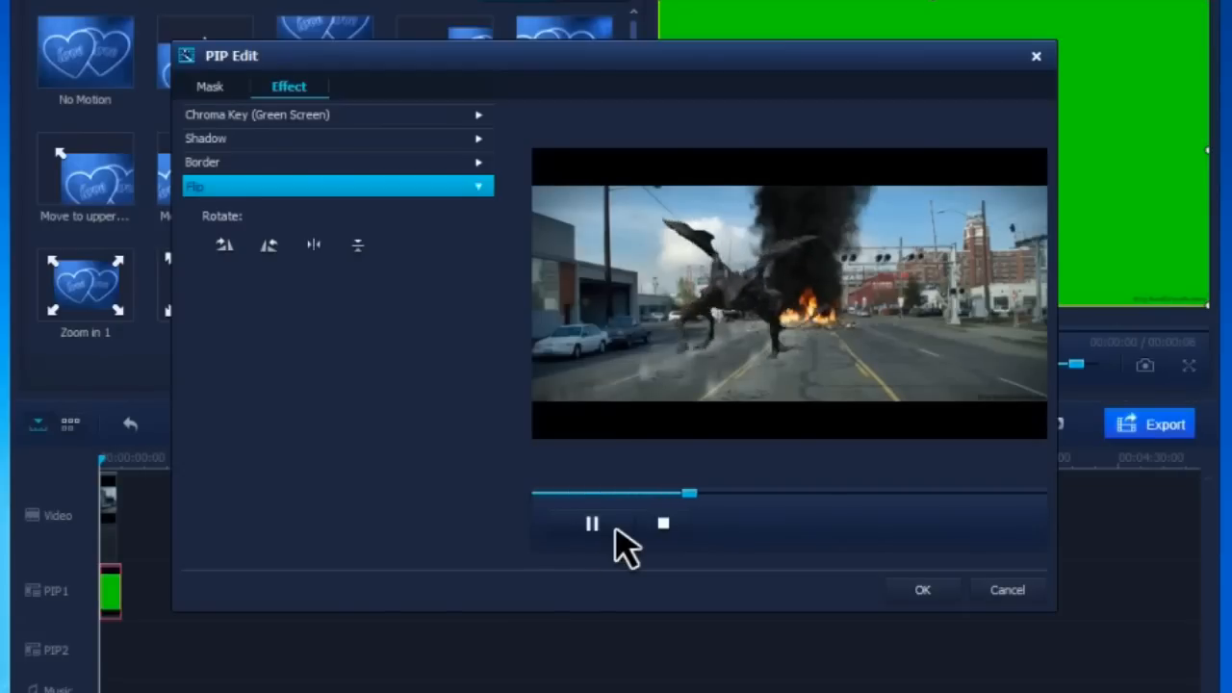
pyautogui.click(593, 523)
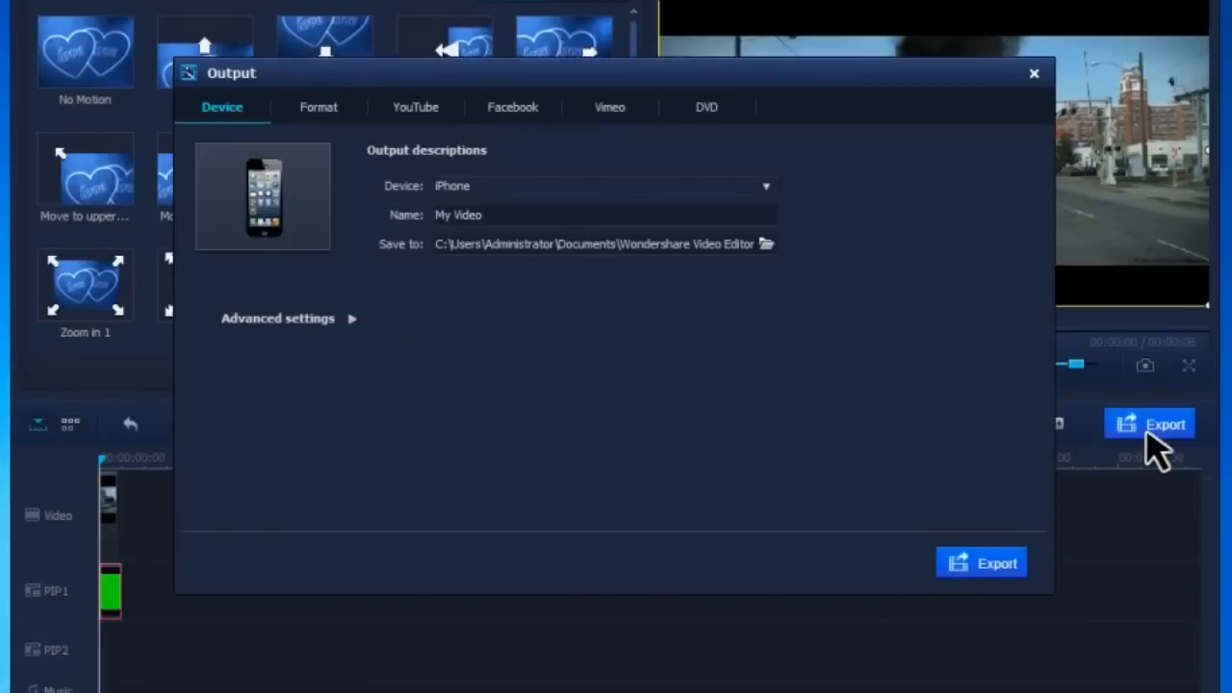
# Export the composited movie as an iPhone video from the Device tab
pyautogui.click(320, 108)
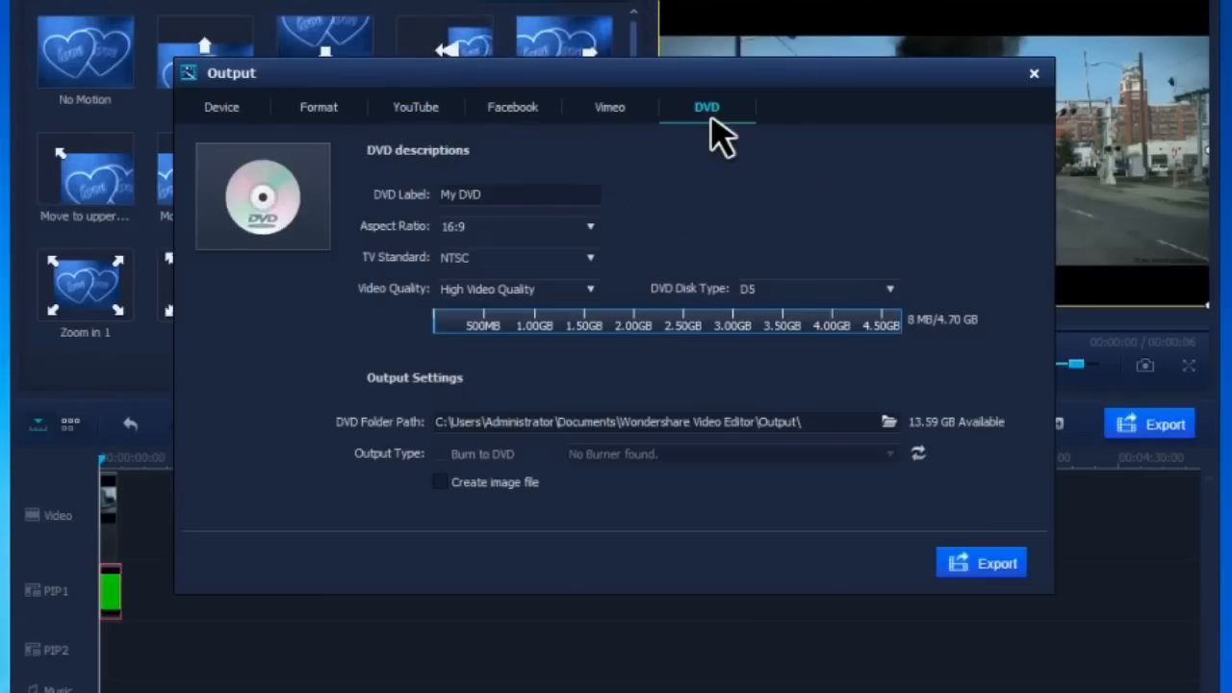
pyautogui.moveTo(416, 125)
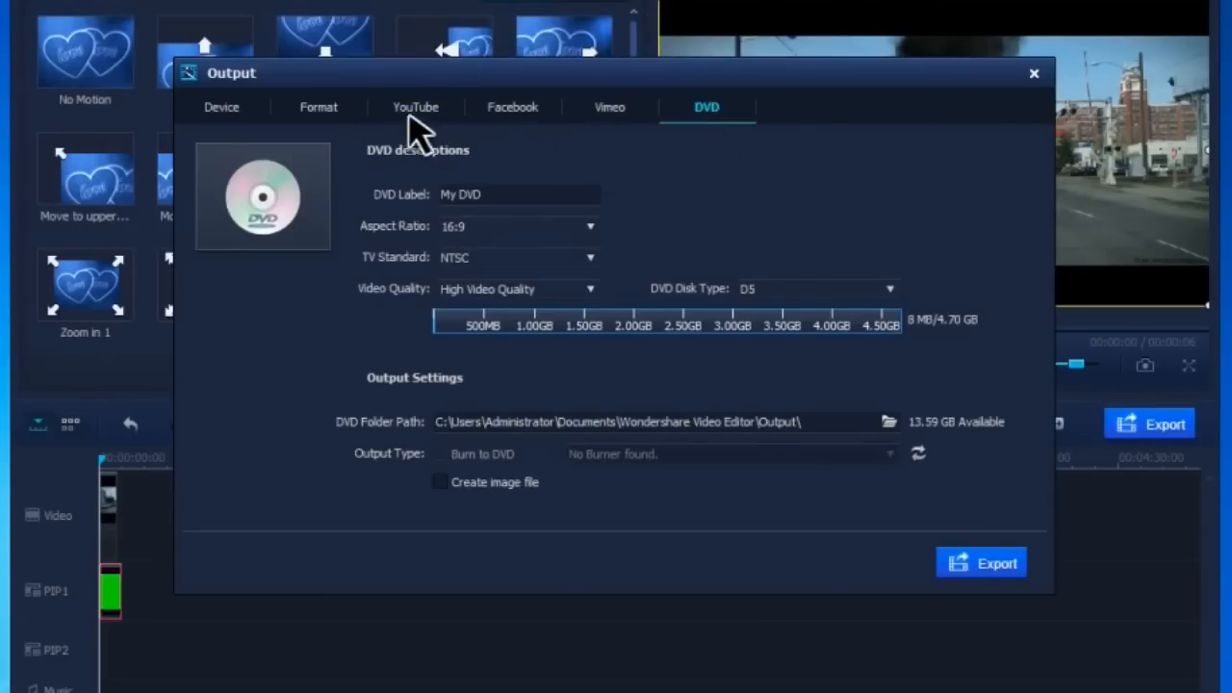
pyautogui.click(225, 108)
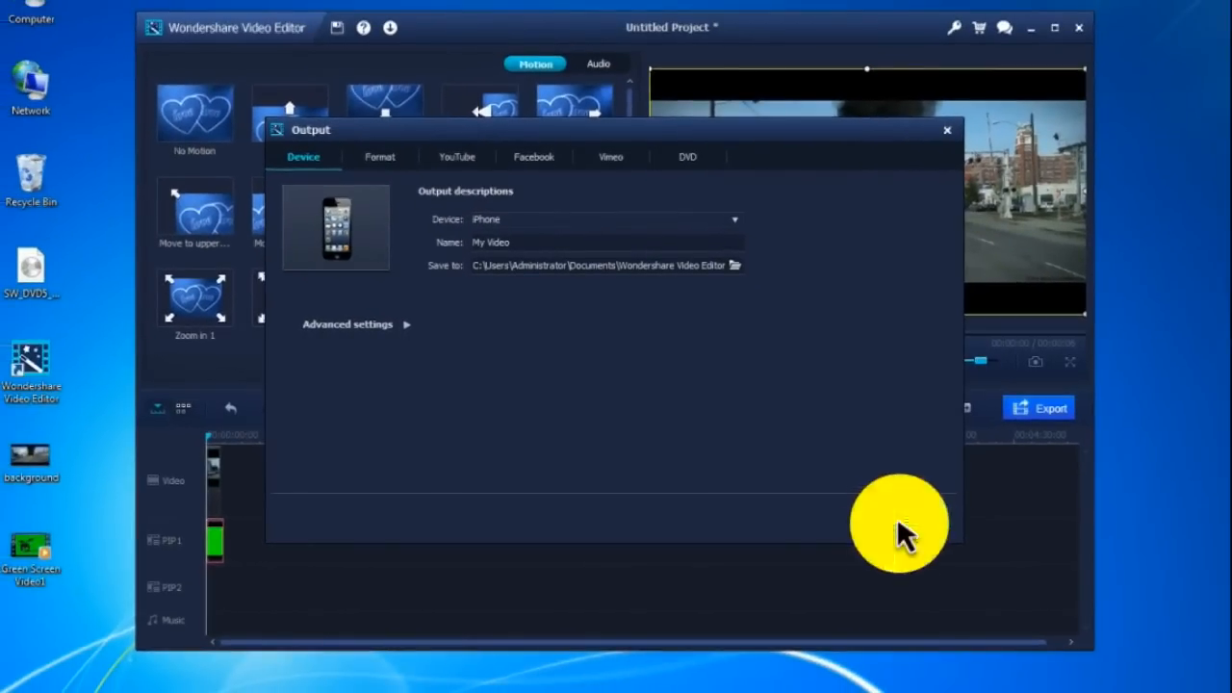
pyautogui.click(905, 517)
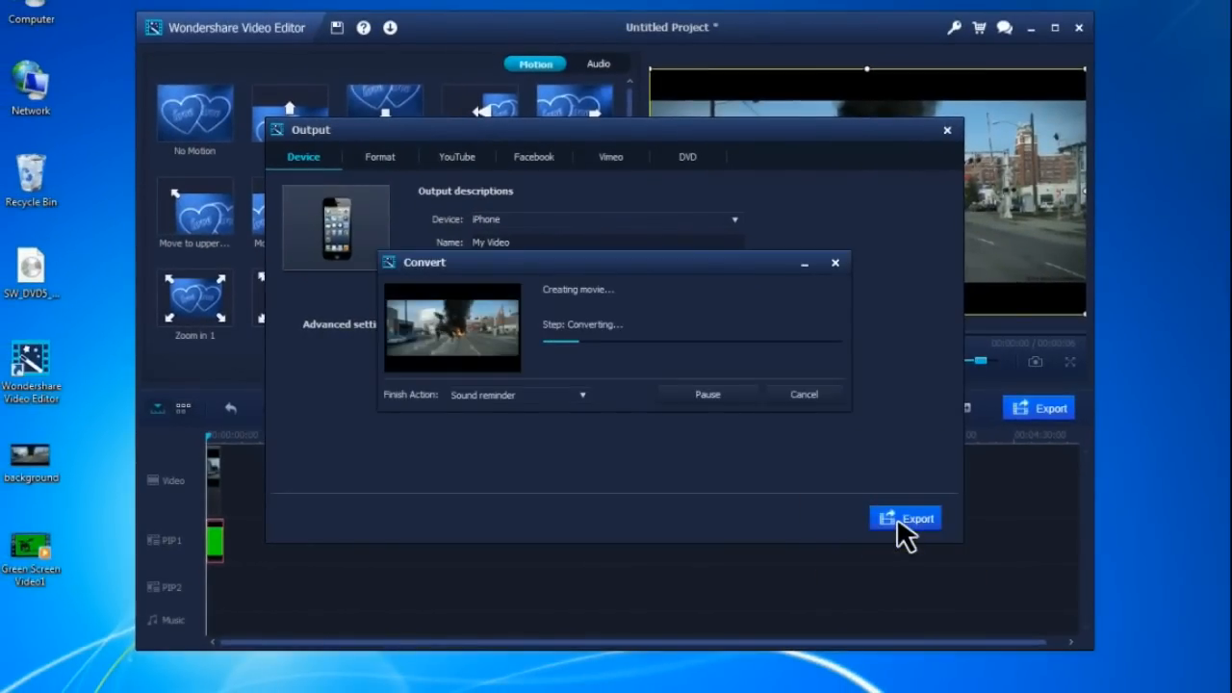